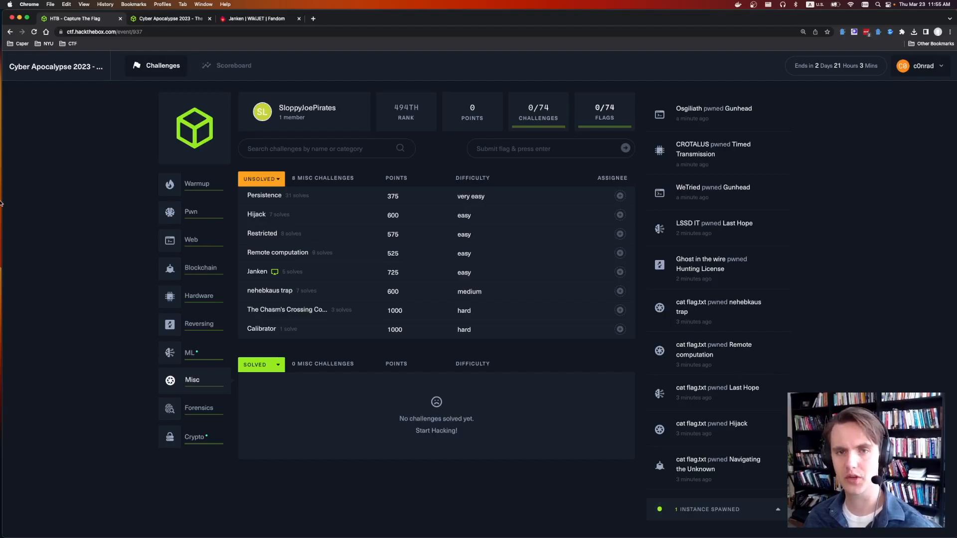
Step: Open the Janken challenge details from the Misc challenges list
click(257, 272)
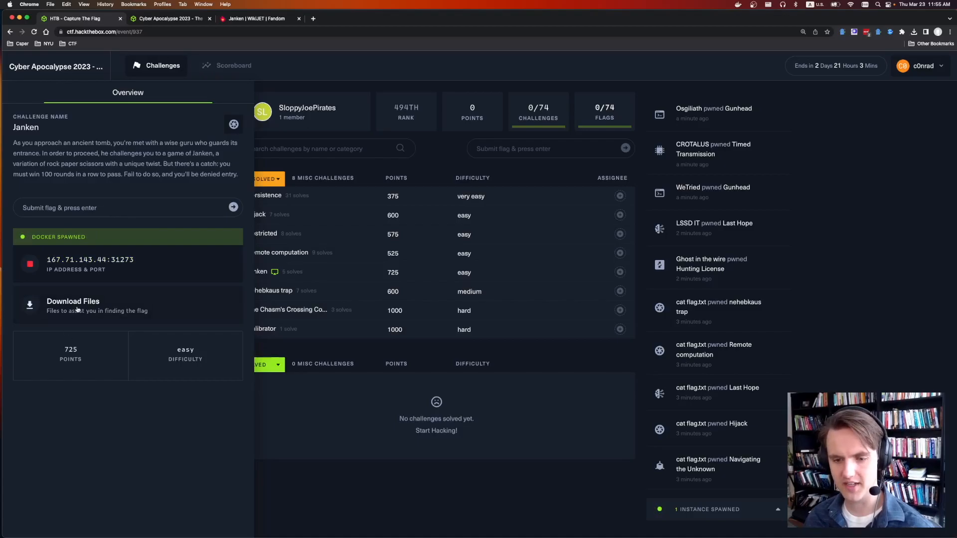
click(256, 18)
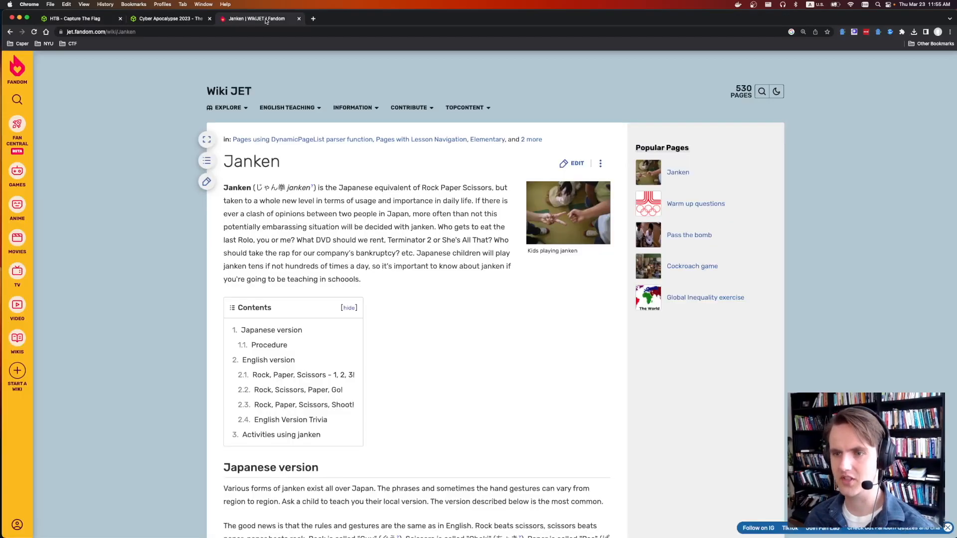
mouse_move(265, 184)
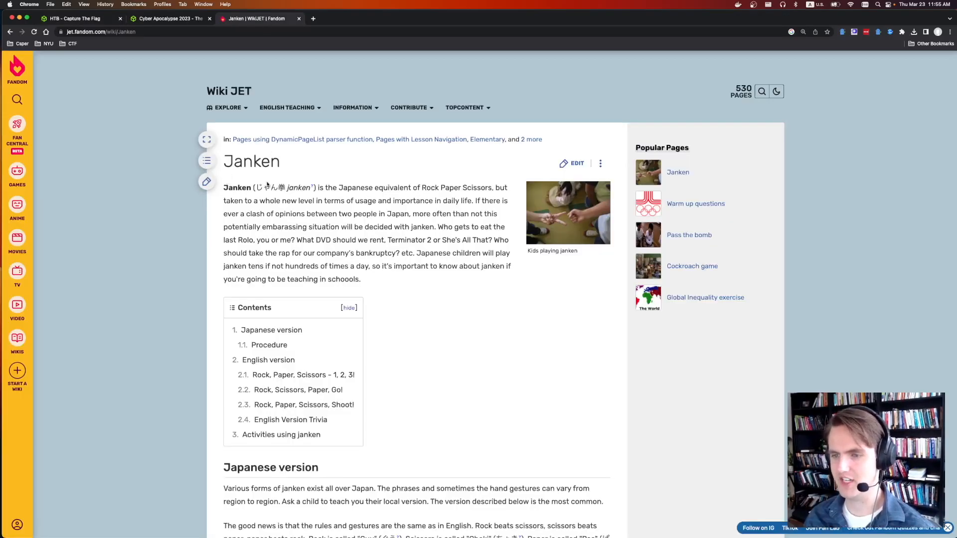
drag(340, 187, 491, 188)
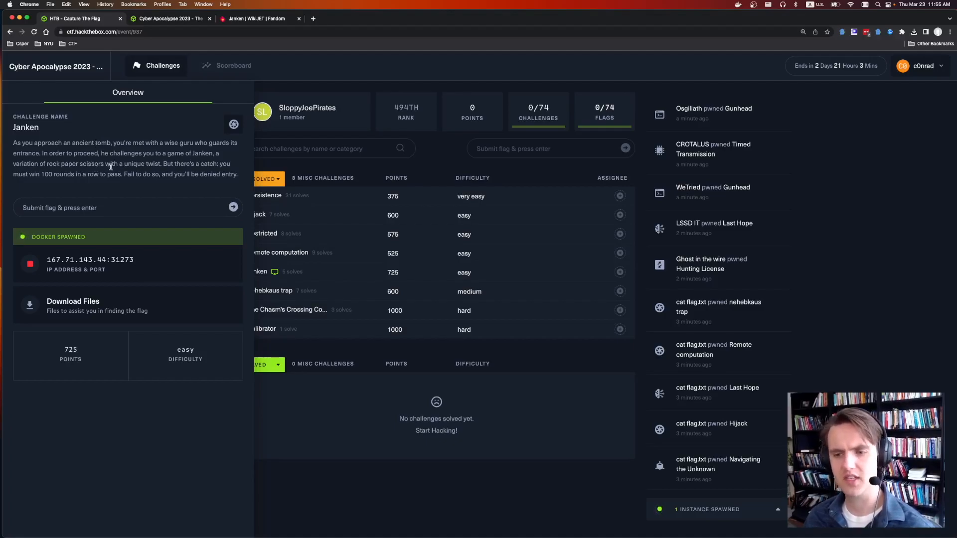
double_click(132, 163)
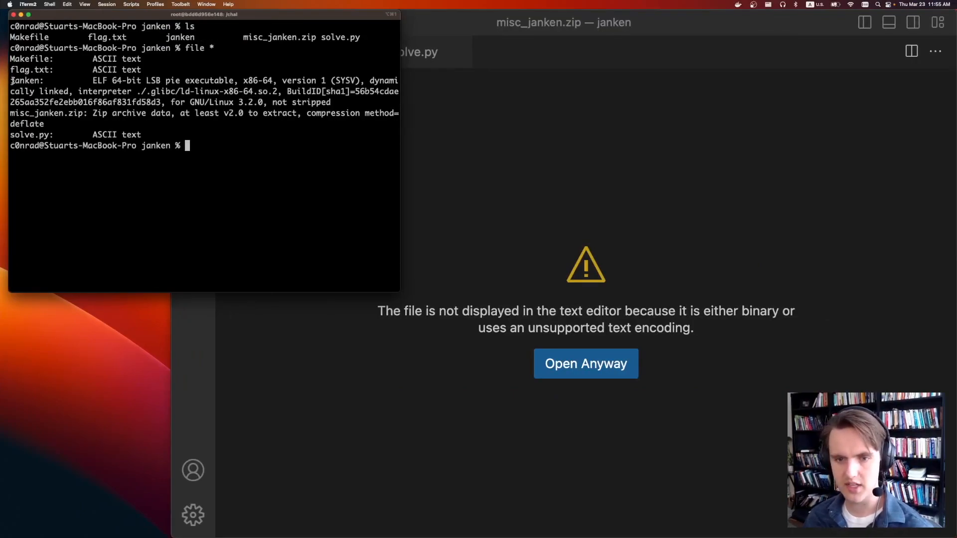
Step: Start the Ubuntu container with make ubuntu and run ./janken
text(m)
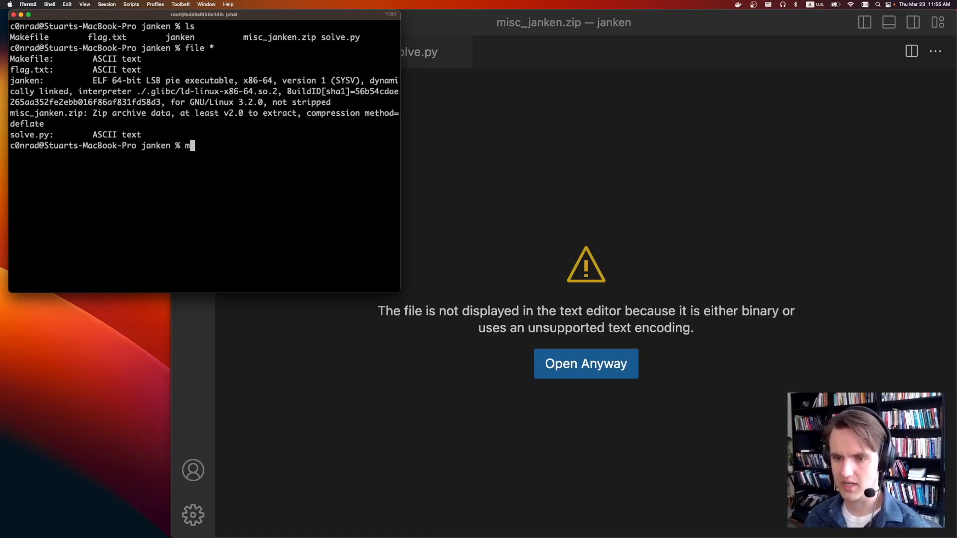
text(ake ubuntu)
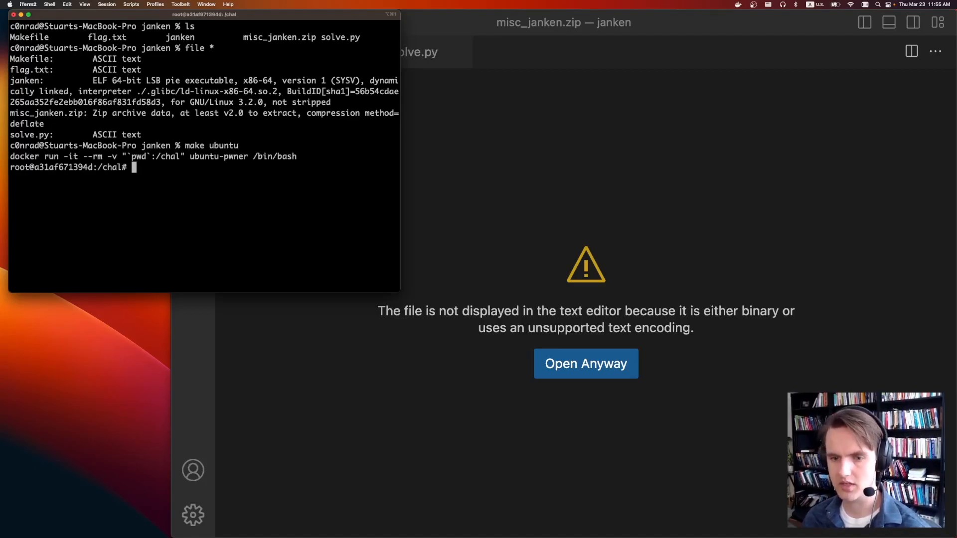
text(./janken)
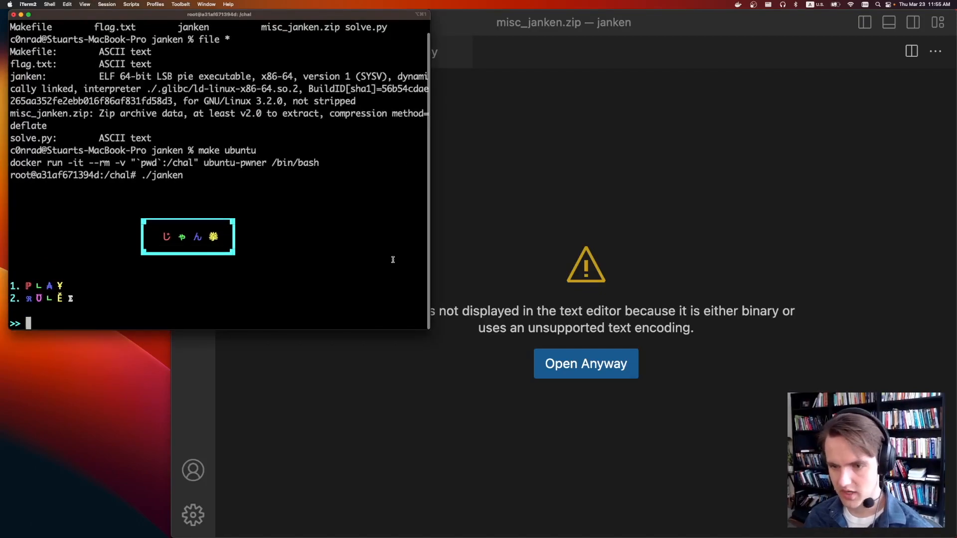
mouse_move(48, 335)
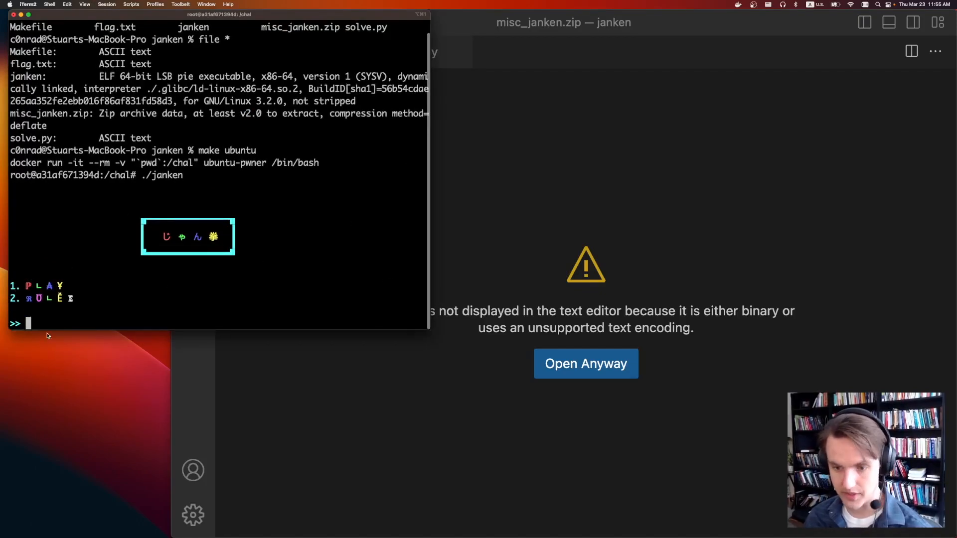
Step: View the rules with 2, start a game with 1 and lose the first round on rock
text(2)
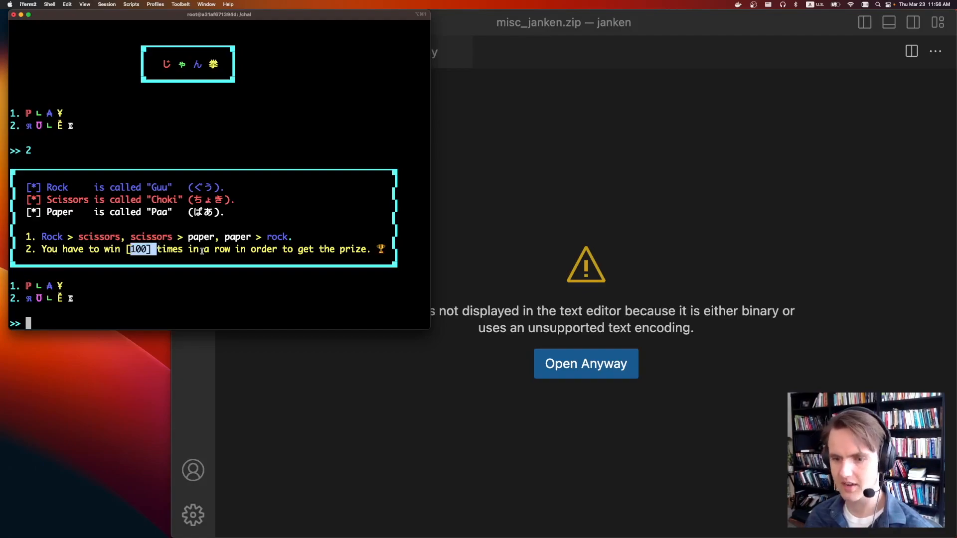
mouse_move(314, 221)
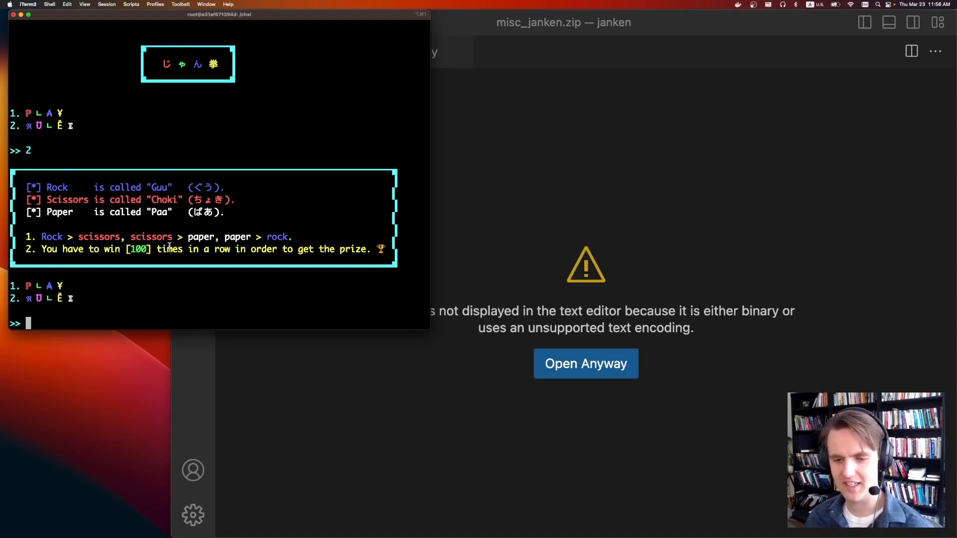
text(1)
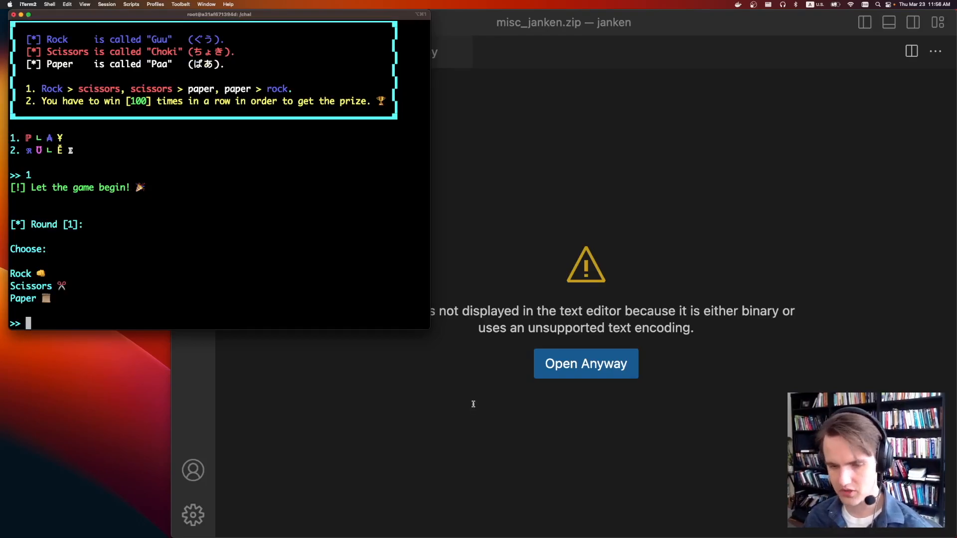
text(rock)
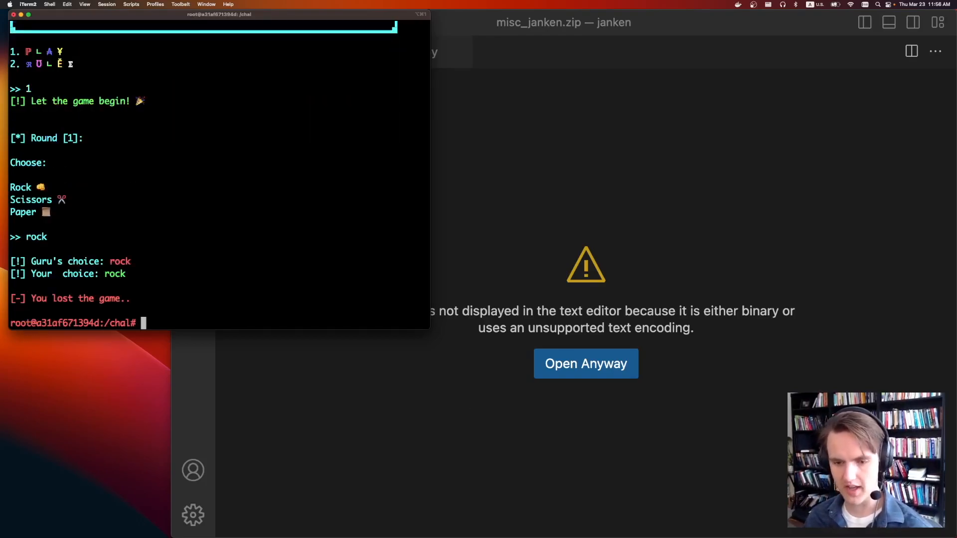
text(rees)
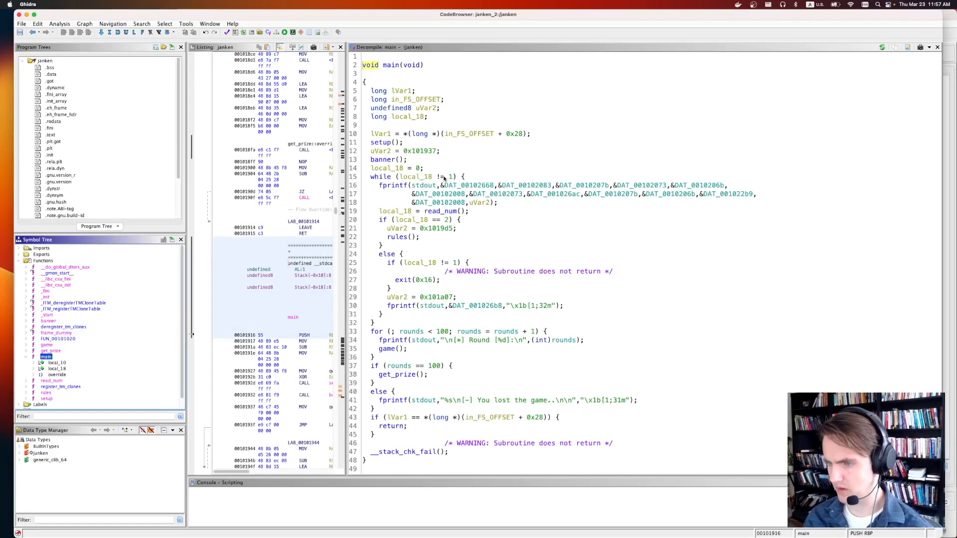
mouse_move(533, 147)
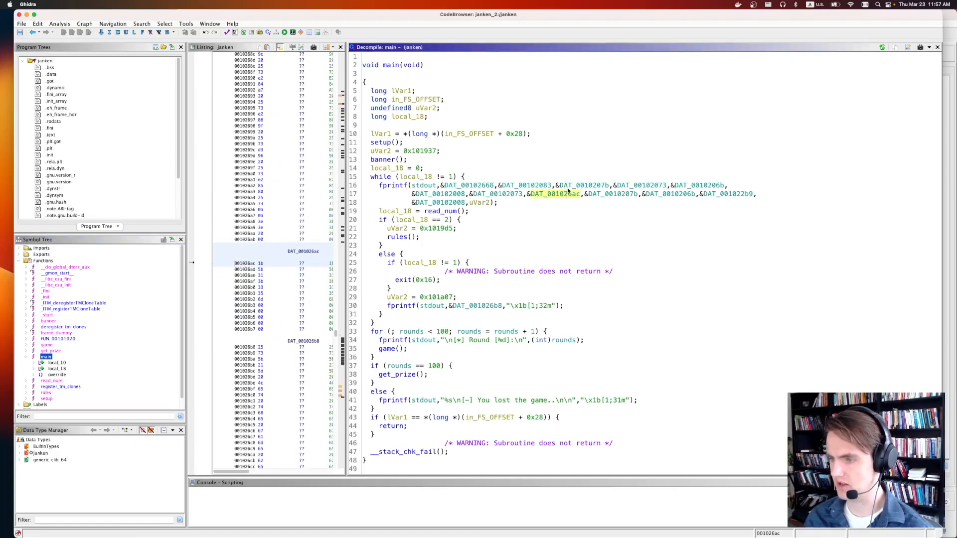
Step: Define DAT_001026ac as a string so it reads \x1b[1;35m, then go to get_prize
right_click(303, 262)
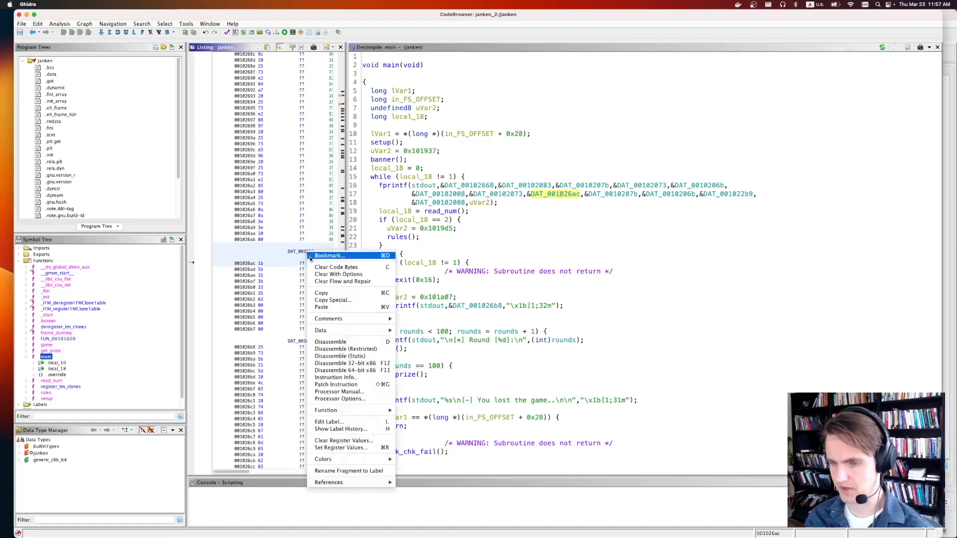
click(330, 342)
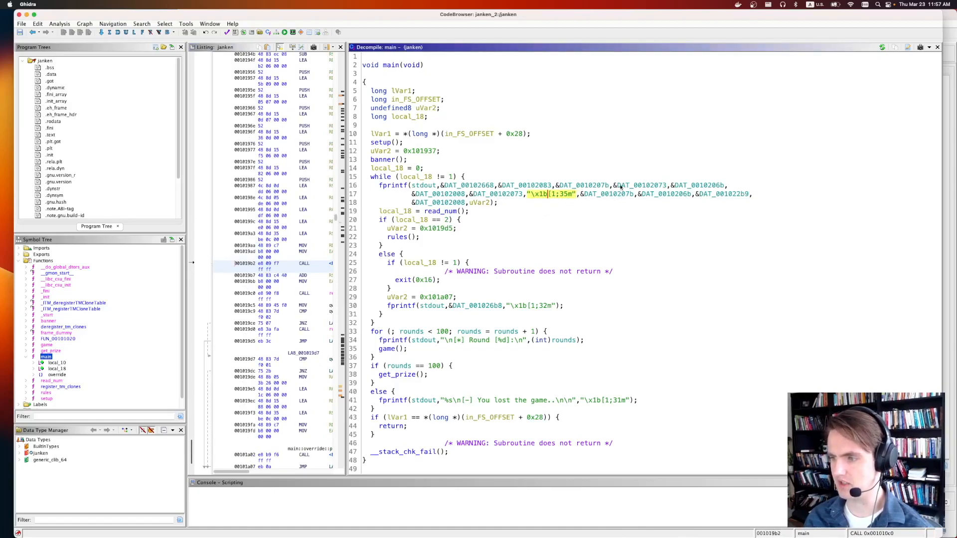
mouse_move(307, 2)
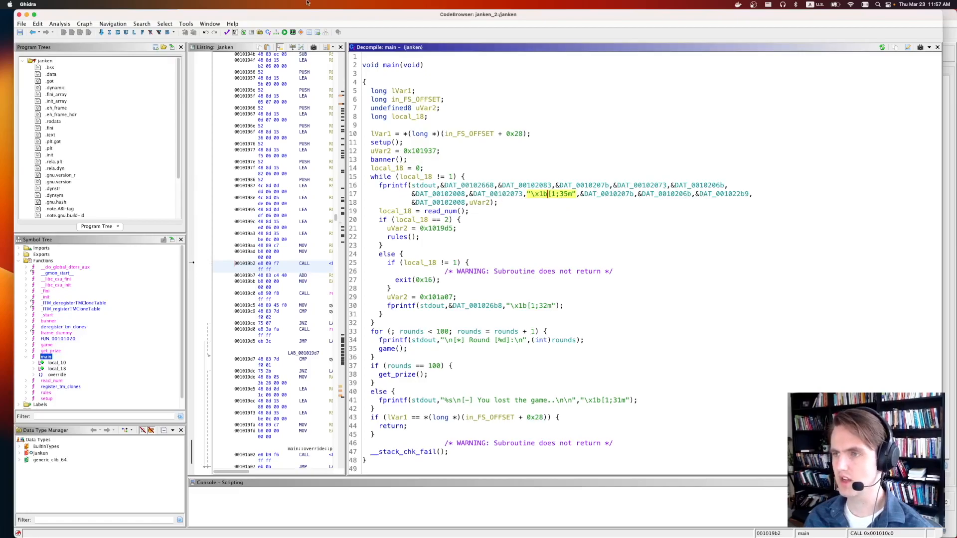
mouse_move(478, 317)
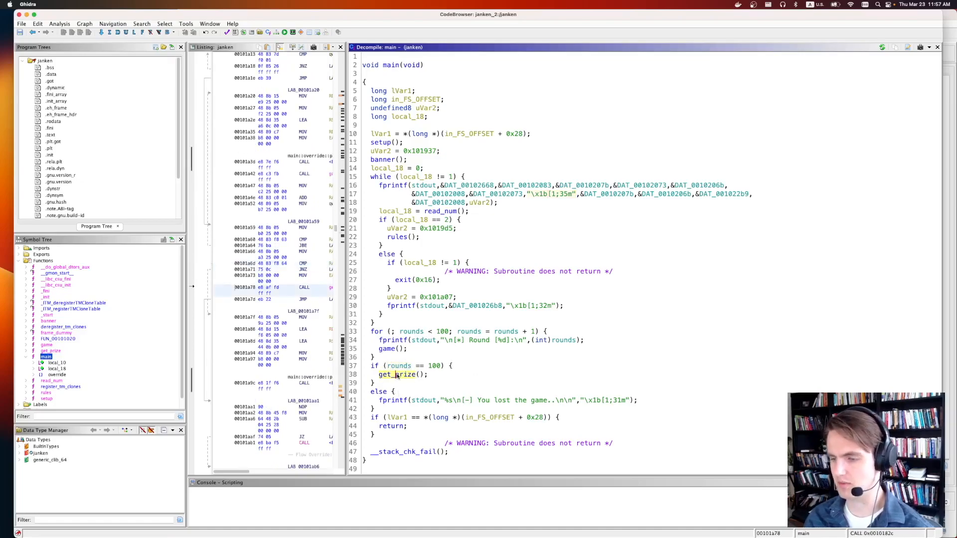
double_click(399, 374)
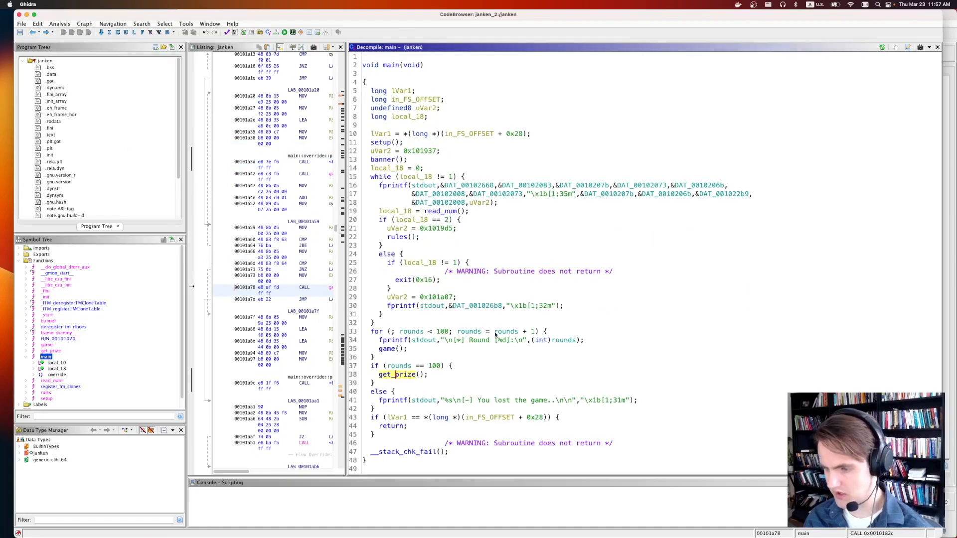
Step: In the game function, define DAT_0010252a as a TerminatedCString so it reads "rock"
double_click(386, 348)
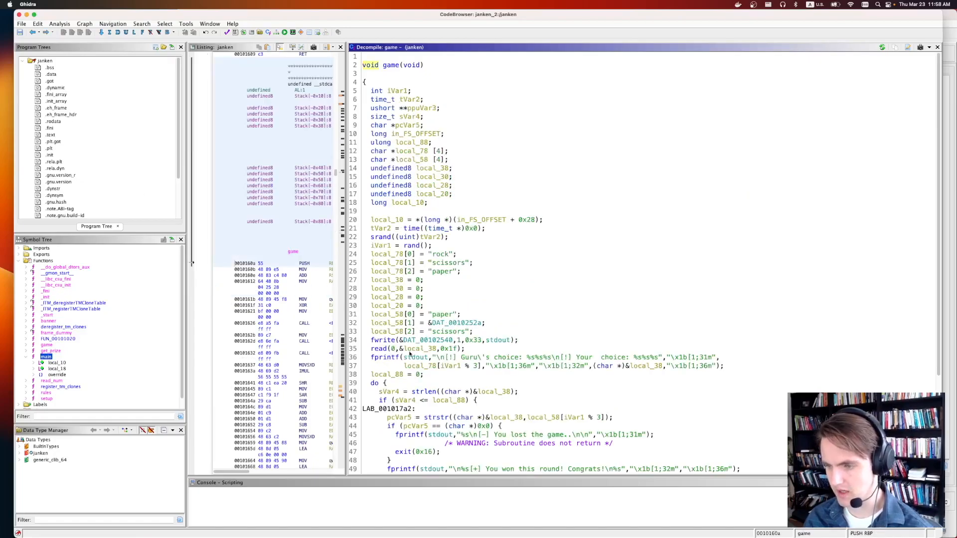
scroll(down, 3)
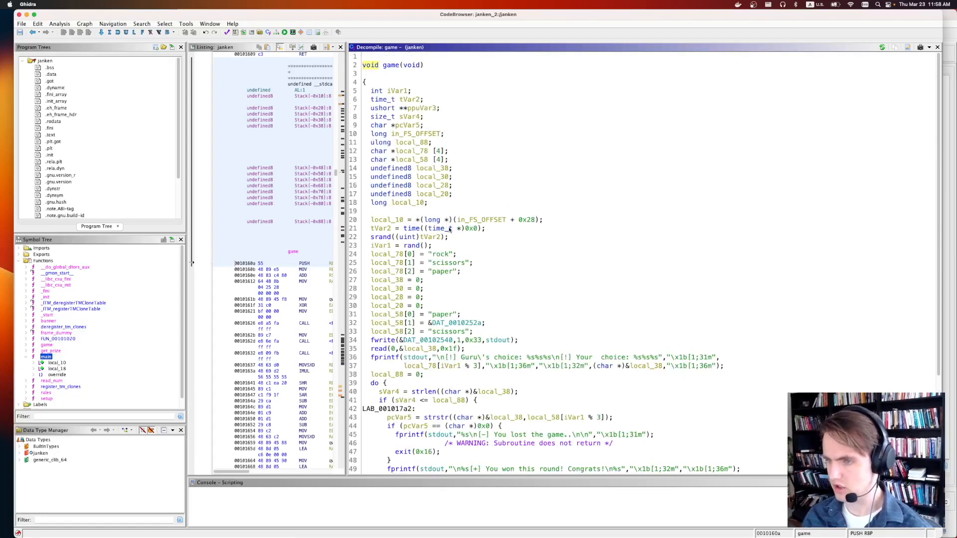
scroll(down, 3)
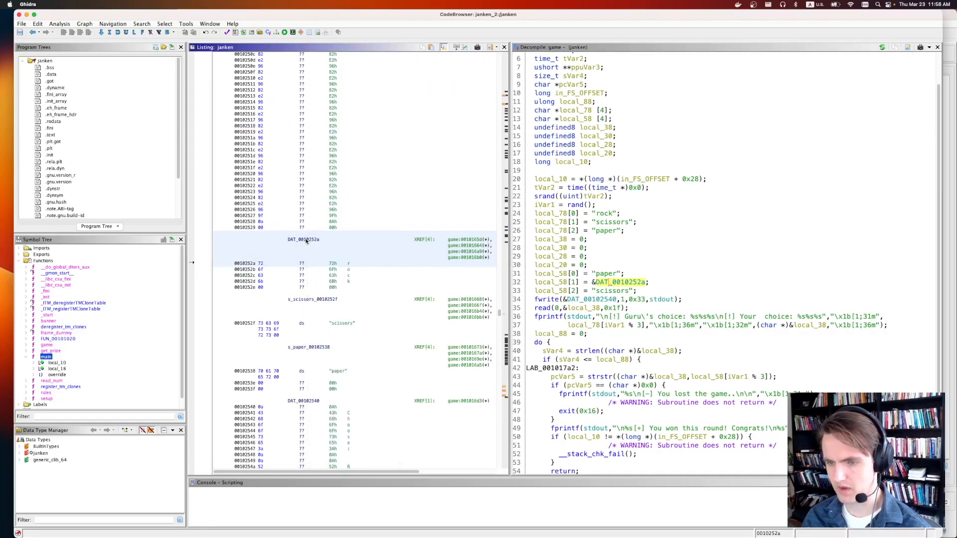
right_click(305, 239)
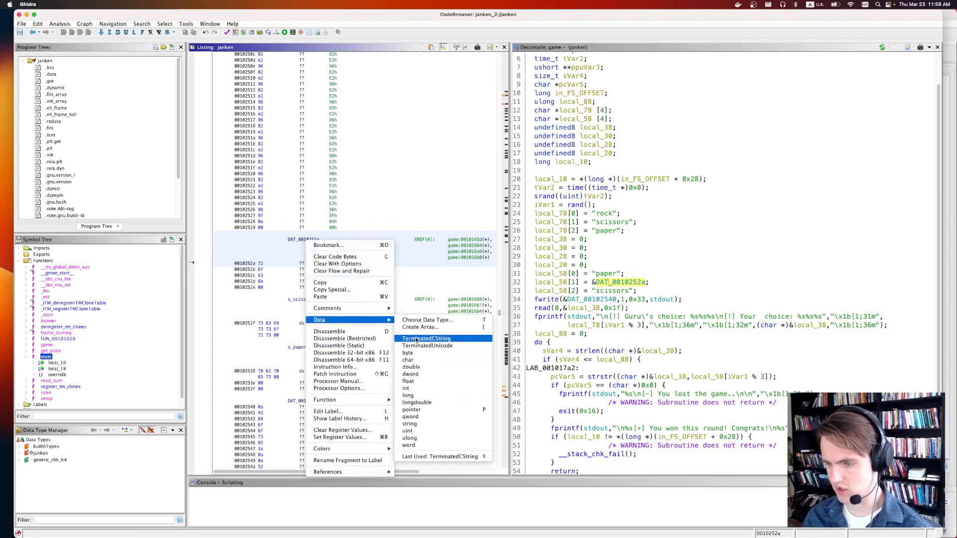
click(425, 339)
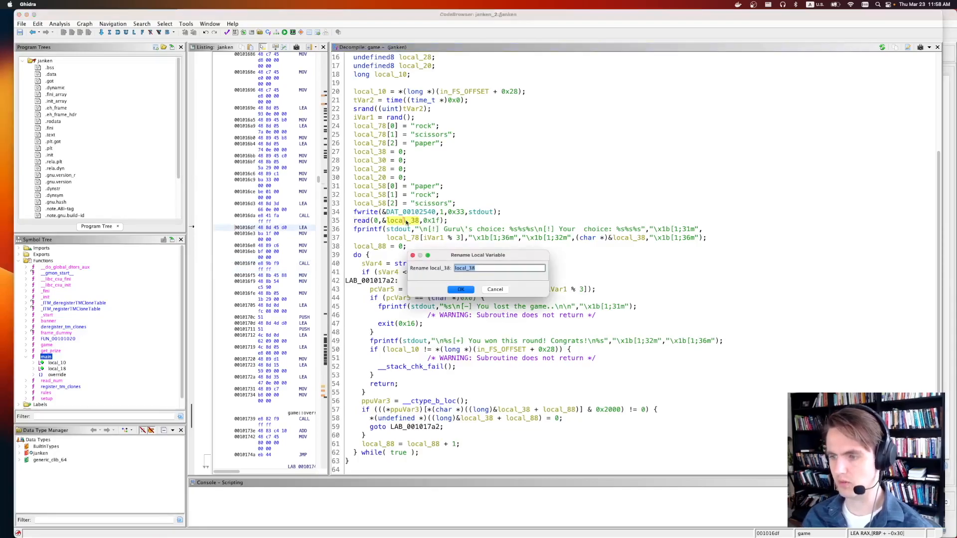
Step: Rename local_38 to in_buffer and iVar1 to guru_choice_rand in the game function
text(in_buffe)
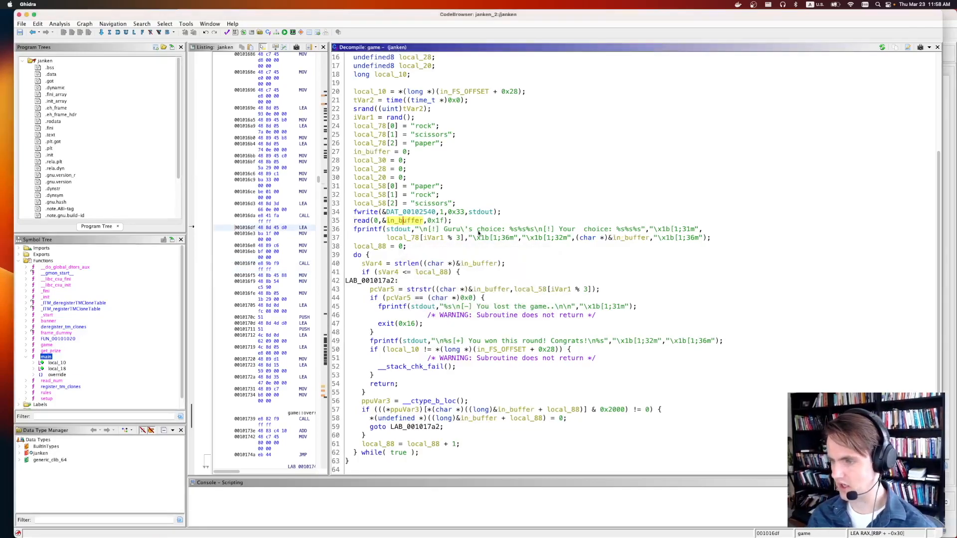
mouse_move(761, 234)
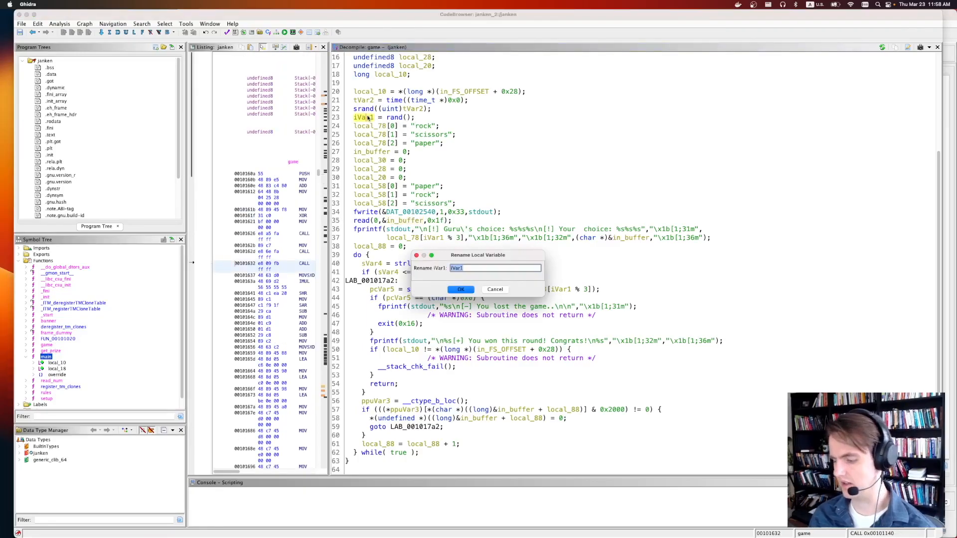
text(guru_choice)
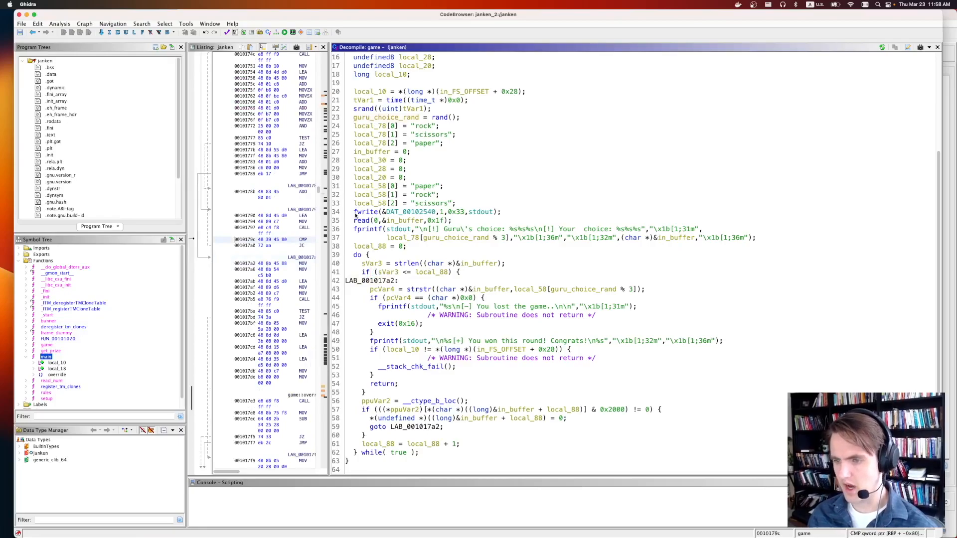
mouse_move(380, 288)
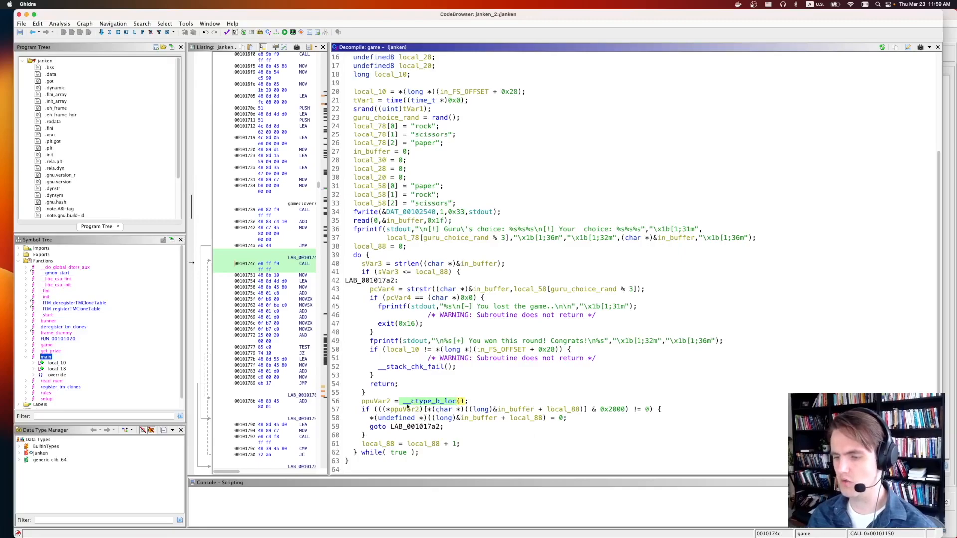
mouse_move(552, 415)
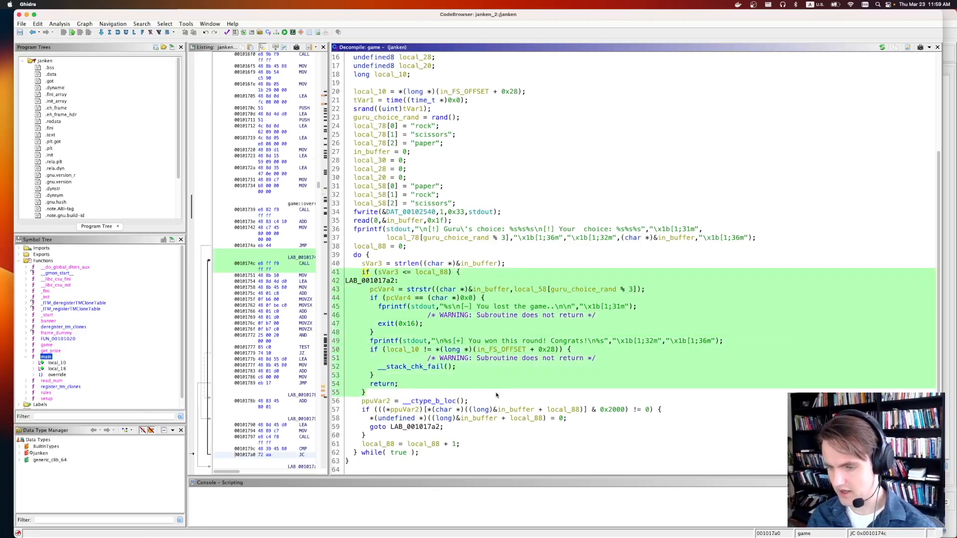
scroll(down, 3)
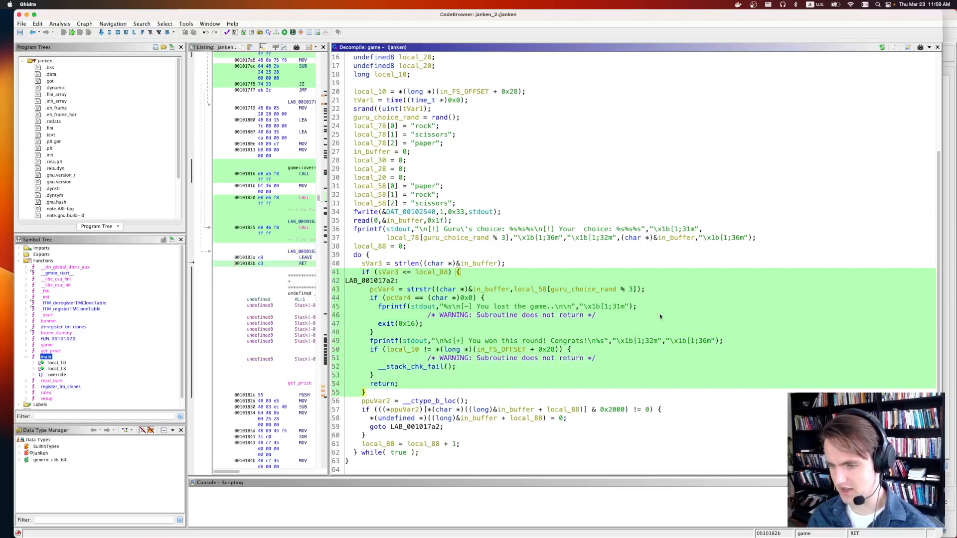
mouse_move(580, 358)
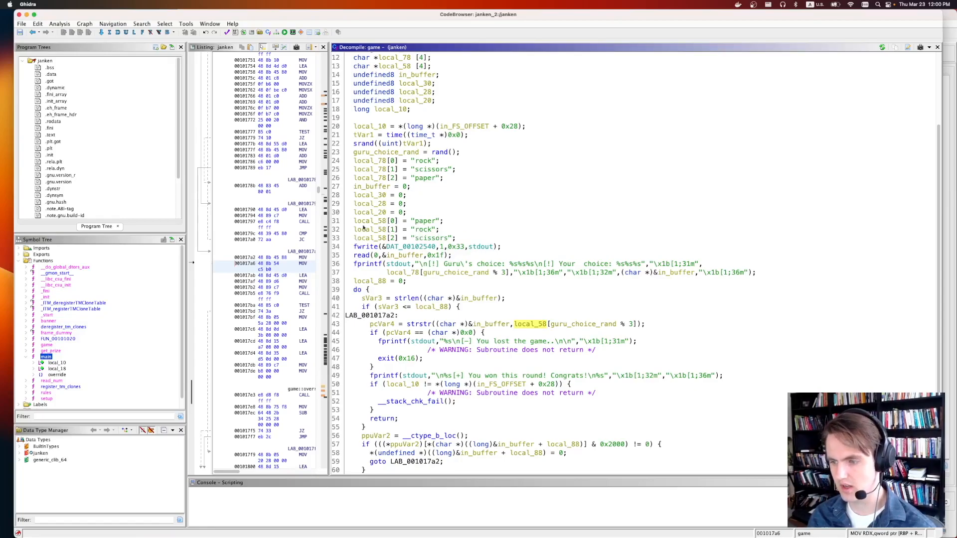
click(491, 324)
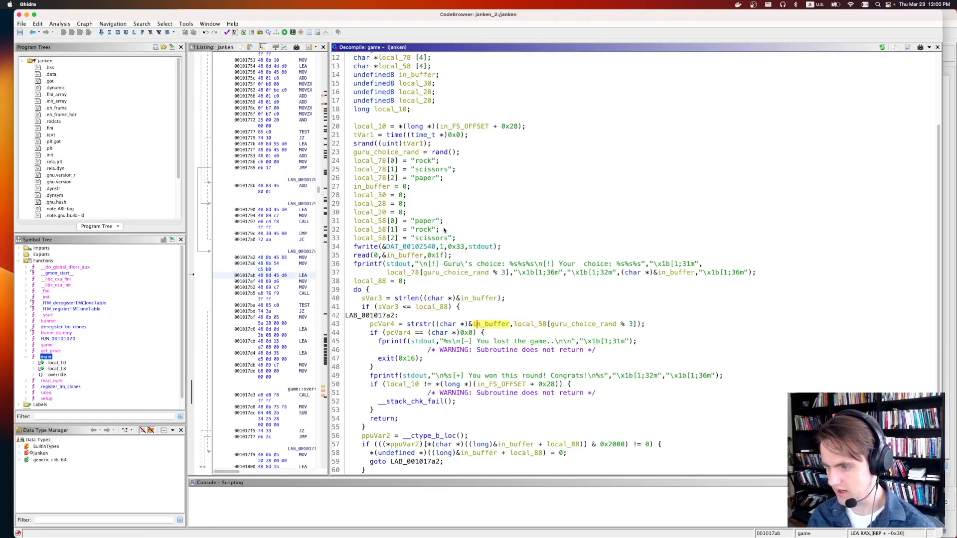
mouse_move(476, 323)
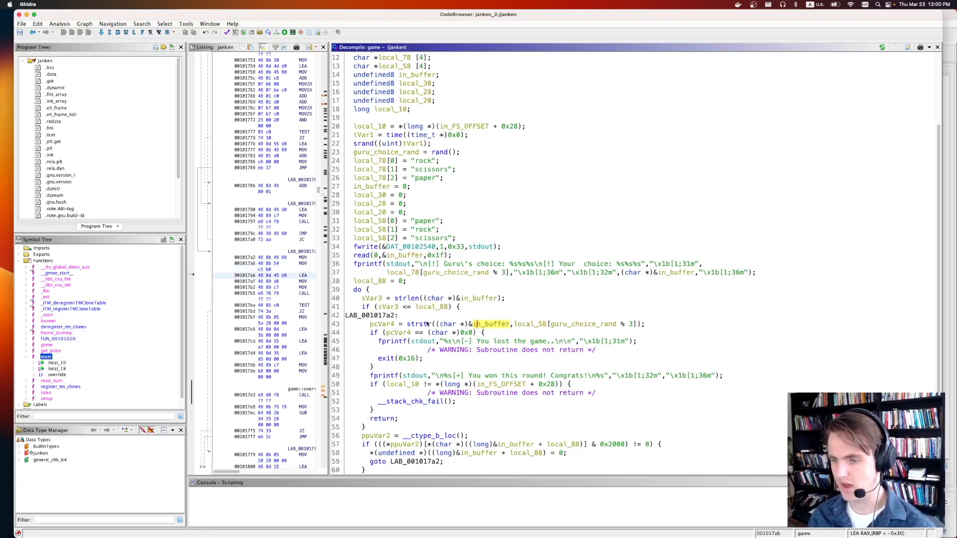
mouse_move(489, 330)
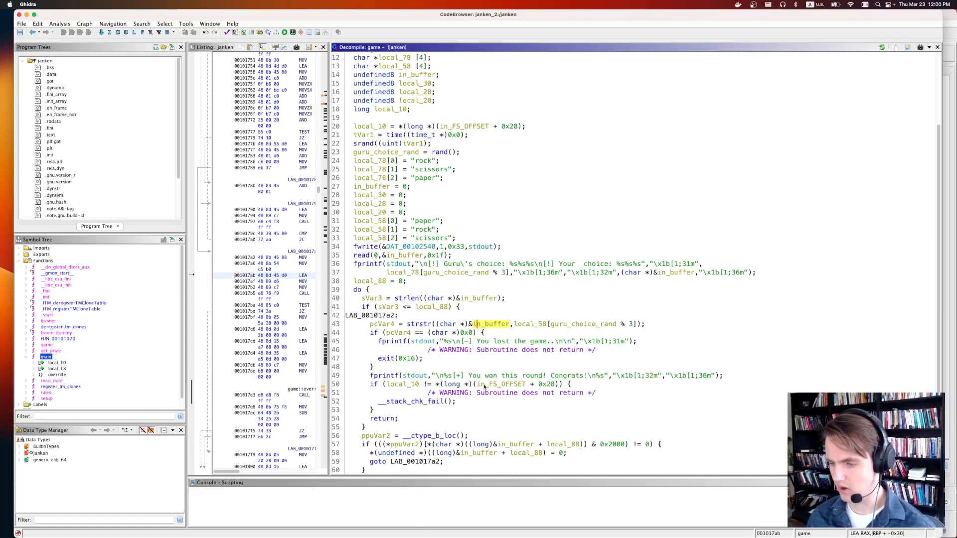
mouse_move(430, 353)
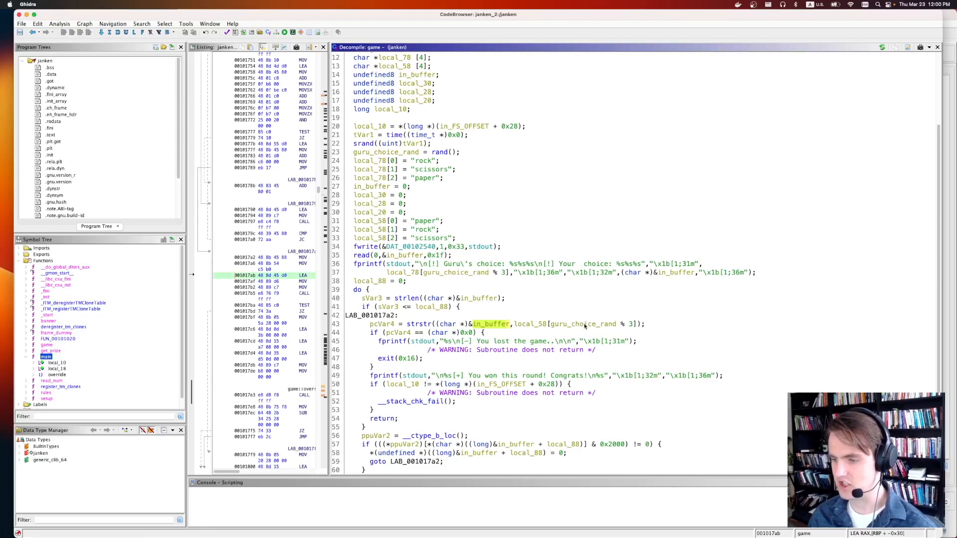
mouse_move(495, 329)
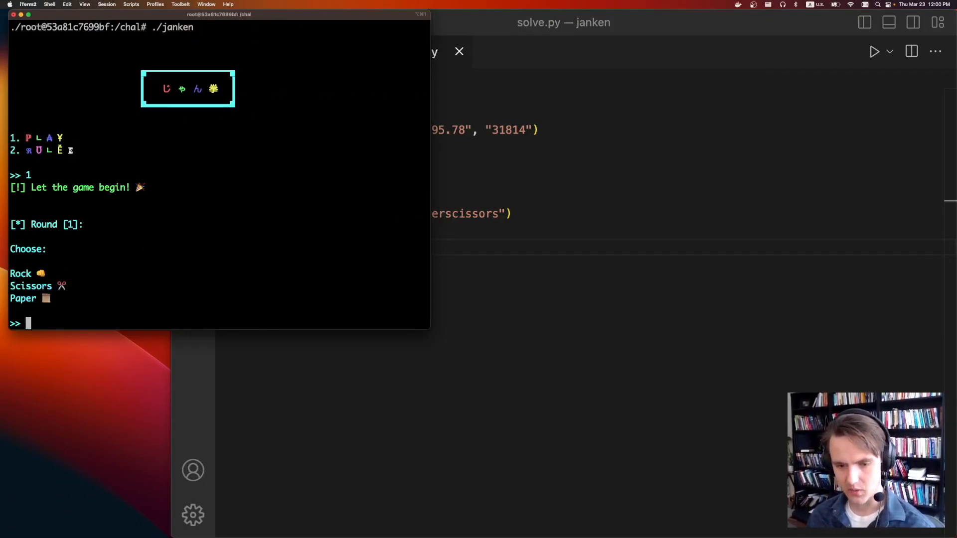
Step: Win the first local janken round by entering rockscissorspaper as the choice
text(rockscissorspaper)
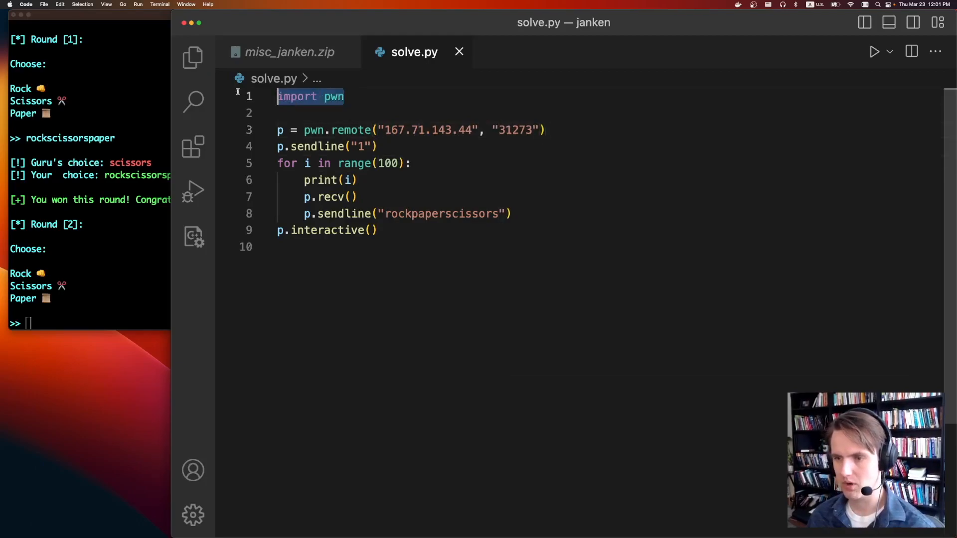
Step: Point solve.py's pwn.remote at 167.71.143.44 port 31273 for the 100-round loop
click(317, 146)
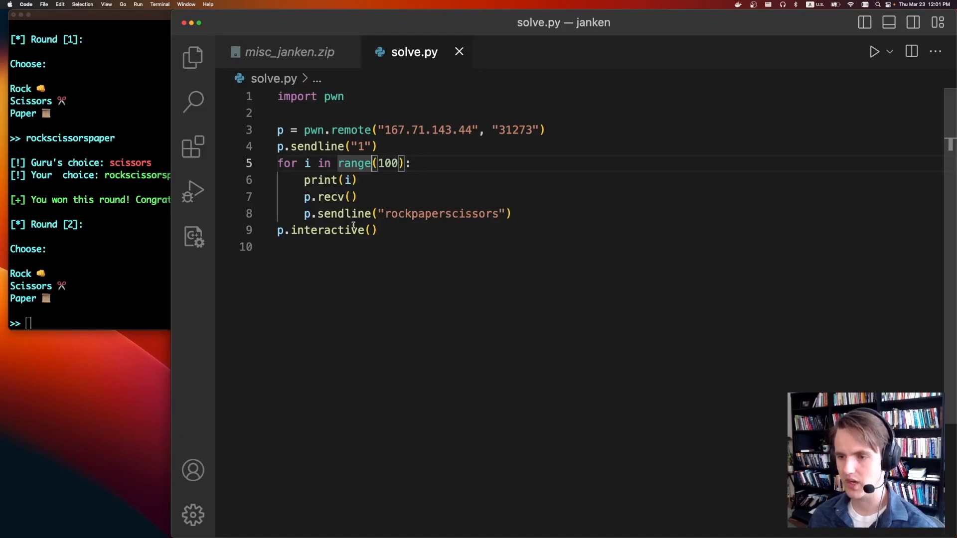
mouse_move(309, 197)
text(p)
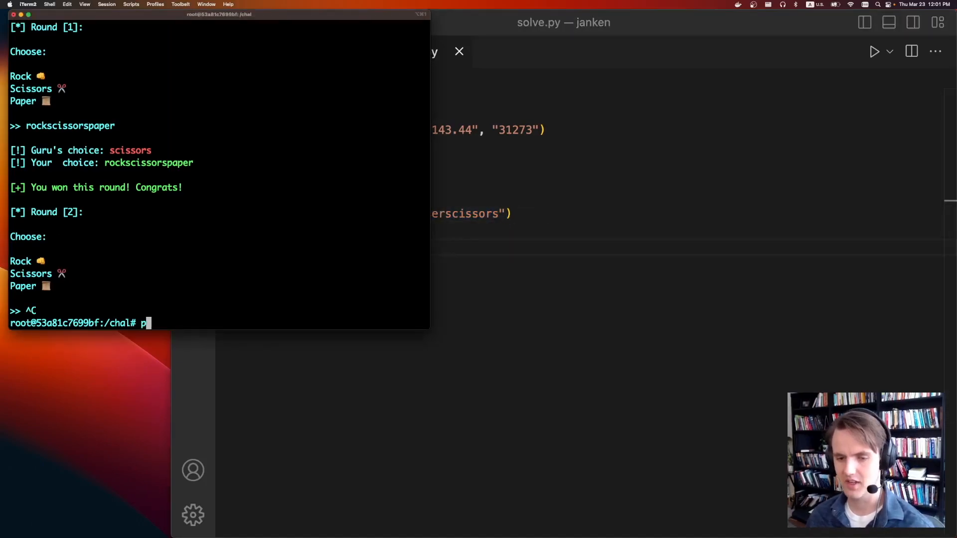
text(ython3 solve.py)
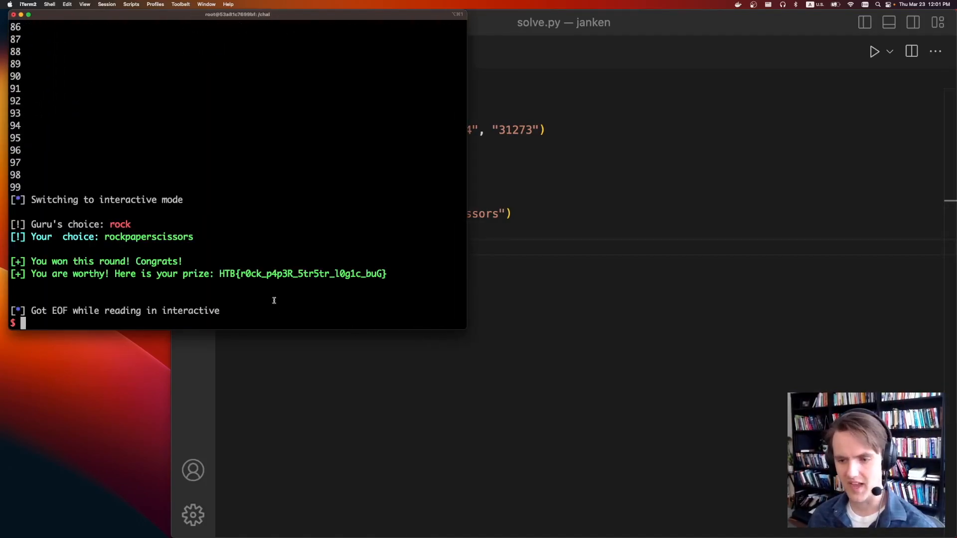
drag(220, 273, 386, 273)
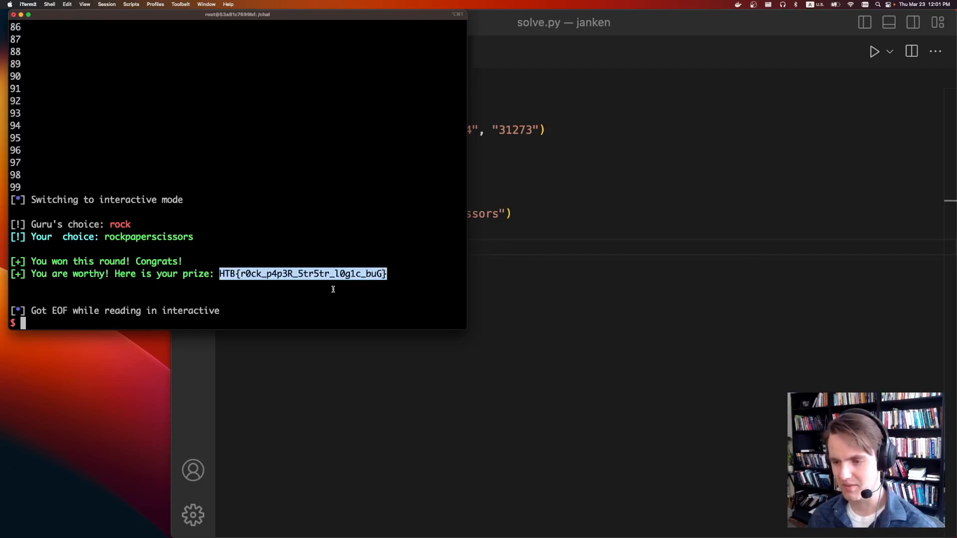